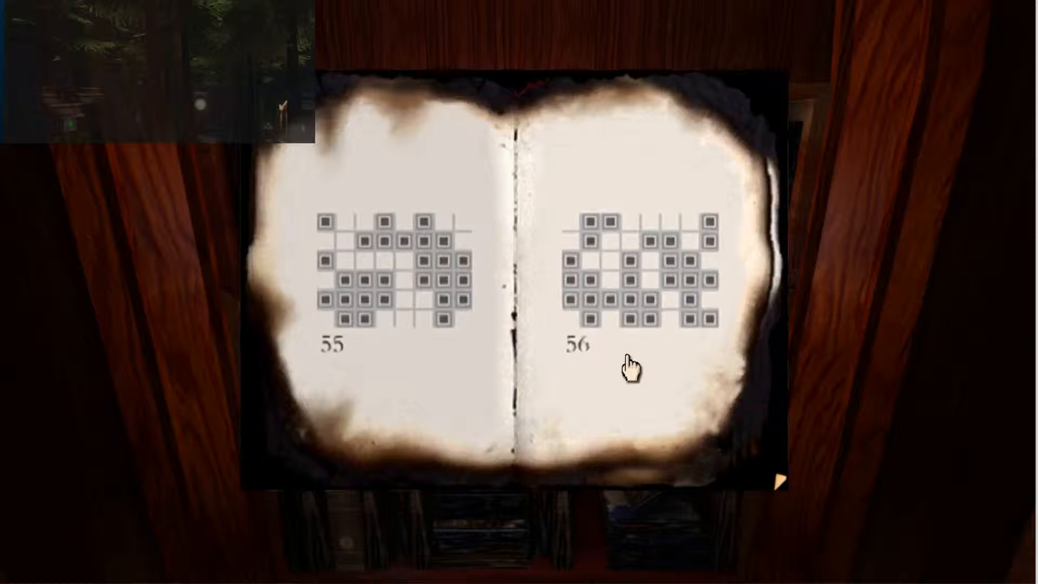
- Page the burnt pattern book to pages 299–300, then close it
left_click(778, 477)
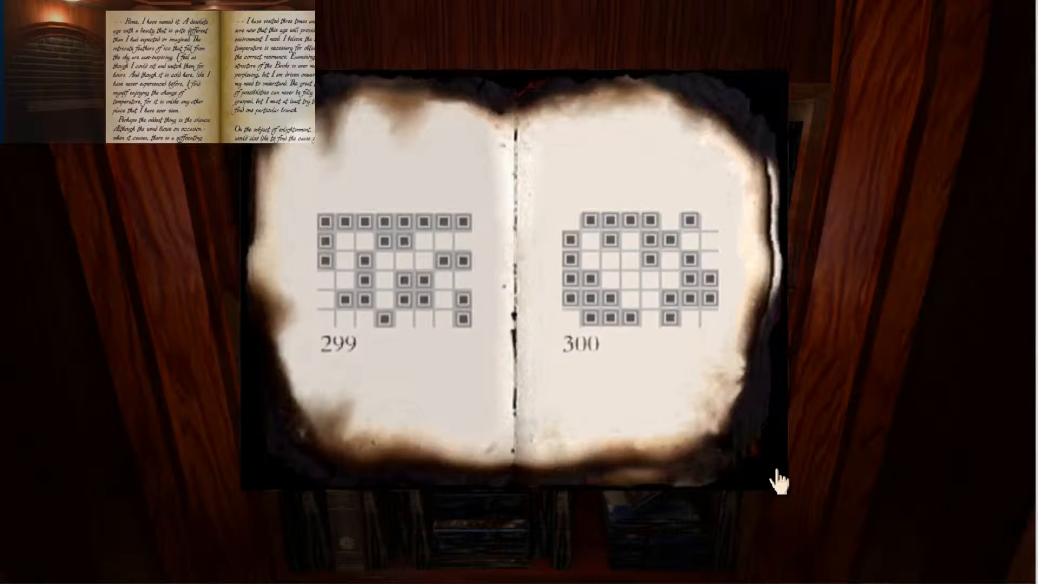
left_click(778, 466)
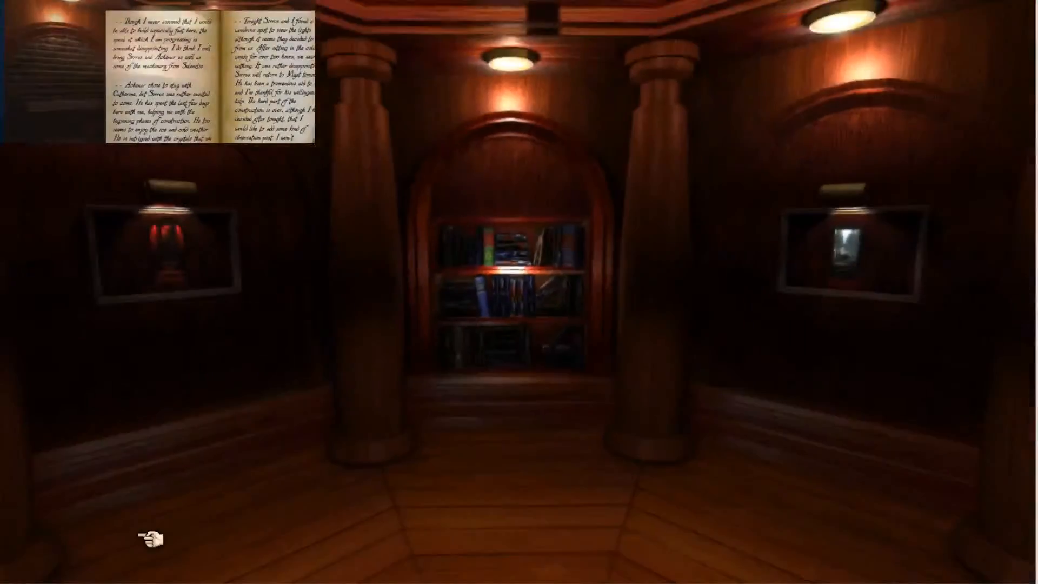
- Open the handwritten journal on the shelf
left_click(517, 278)
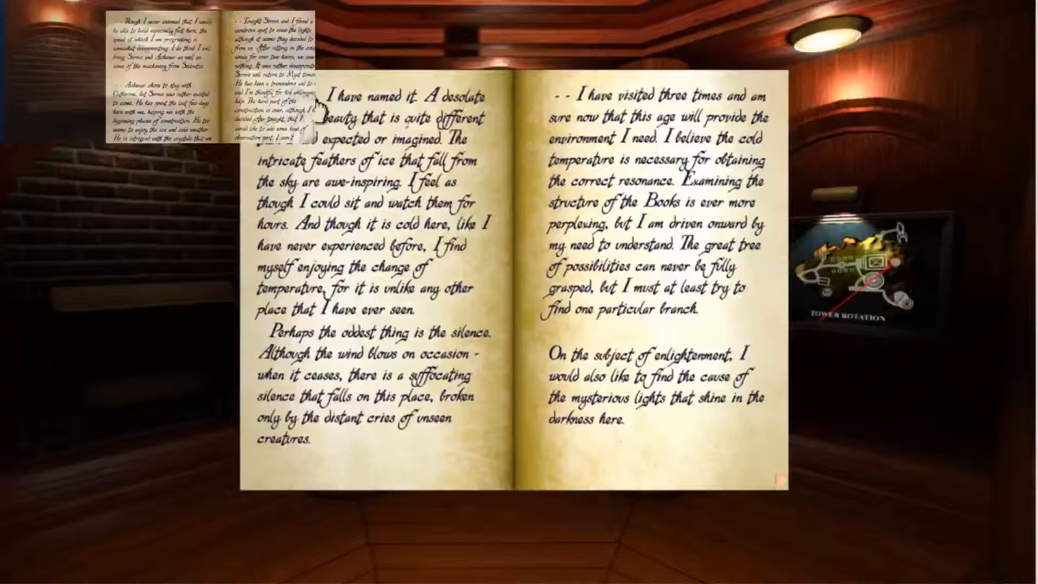
mouse_move(523, 133)
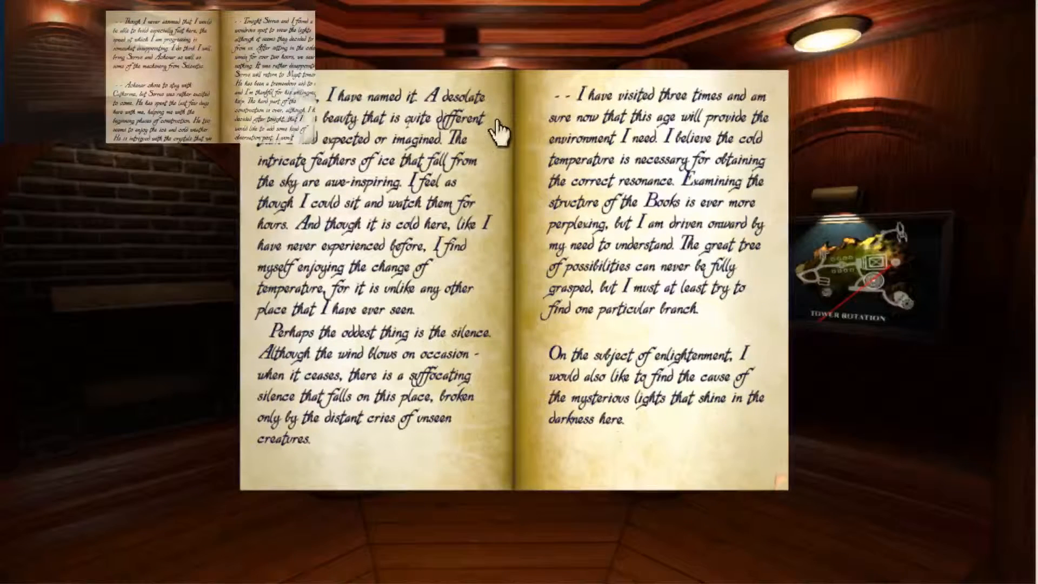
mouse_move(434, 248)
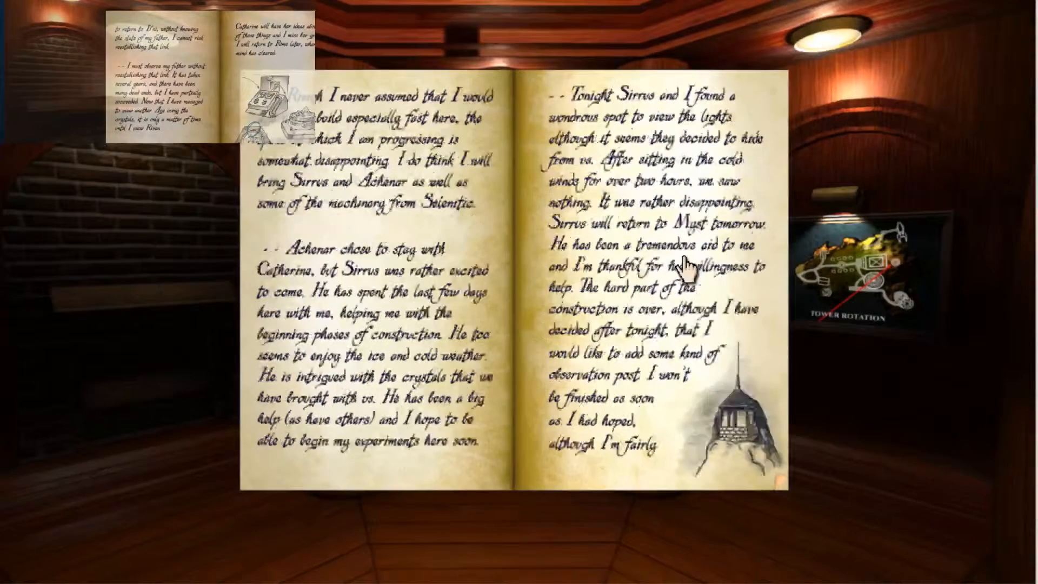
mouse_move(457, 179)
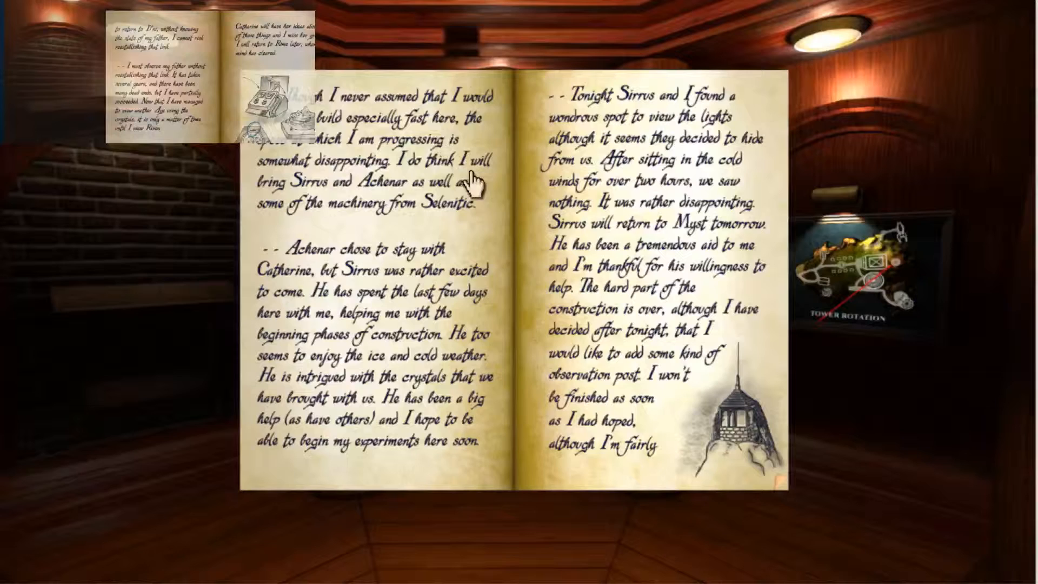
mouse_move(293, 206)
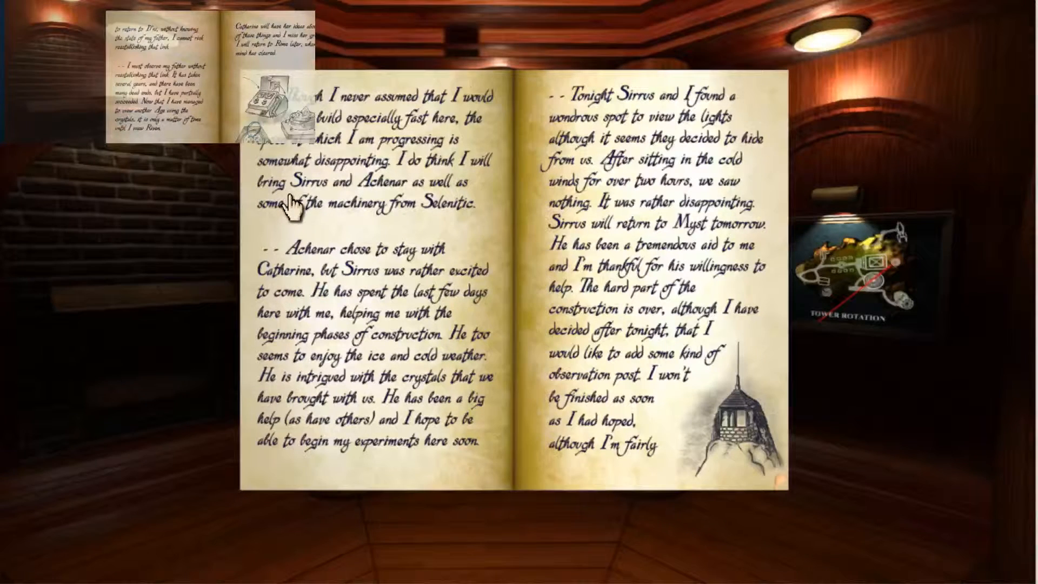
mouse_move(448, 222)
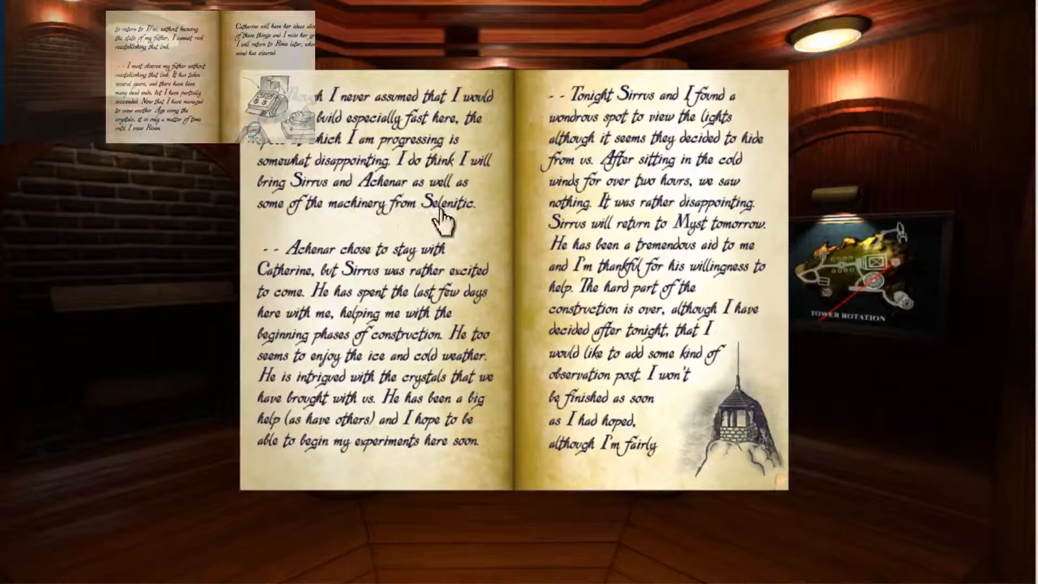
mouse_move(490, 228)
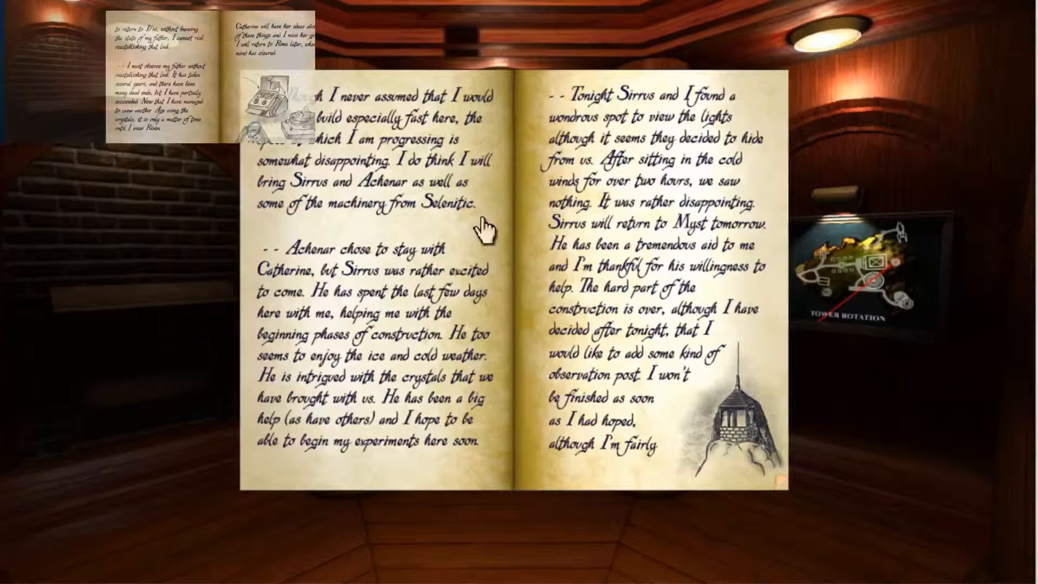
mouse_move(351, 275)
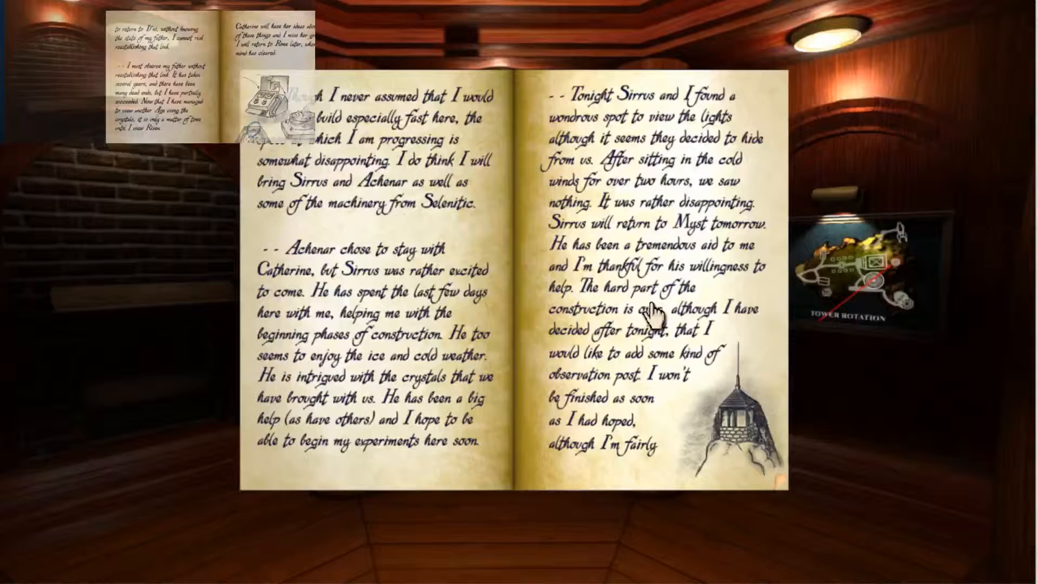
mouse_move(695, 327)
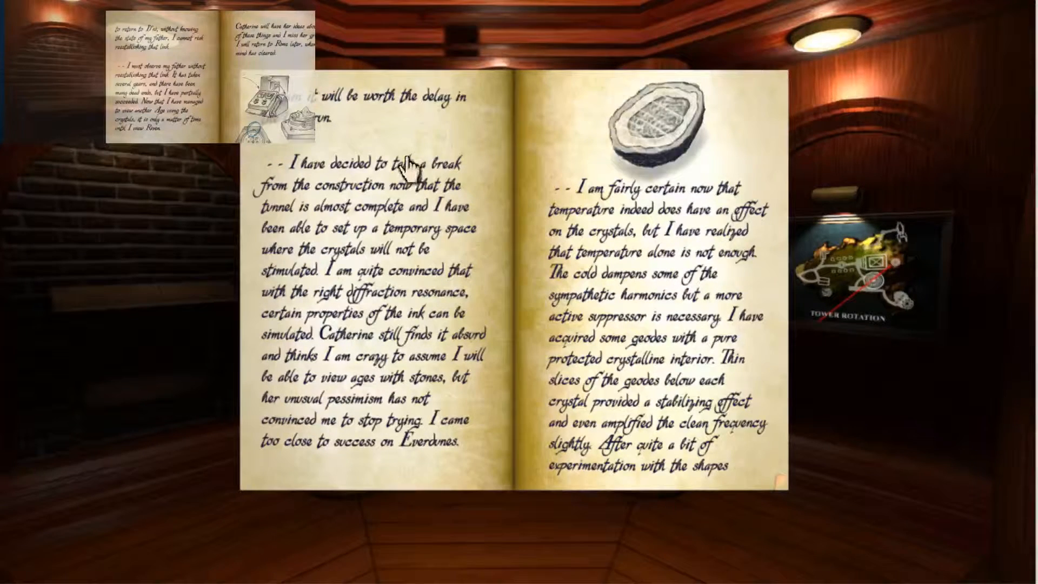
mouse_move(669, 192)
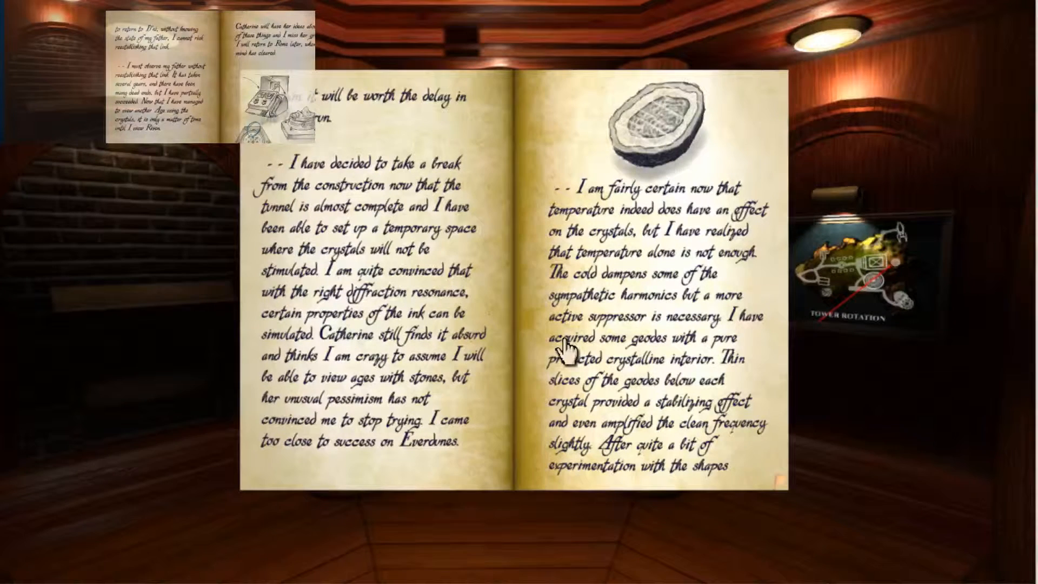
mouse_move(470, 417)
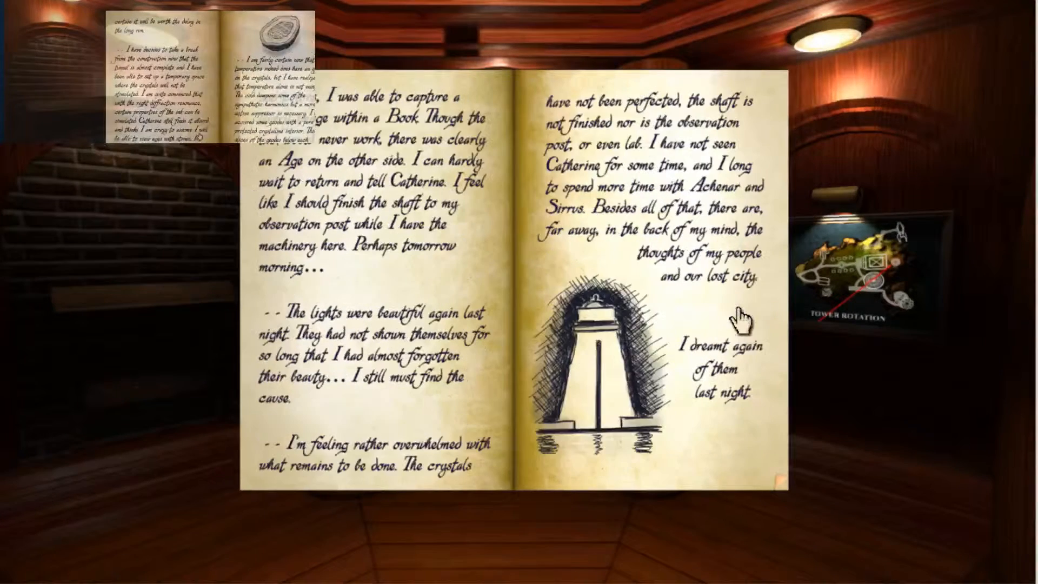
mouse_move(348, 259)
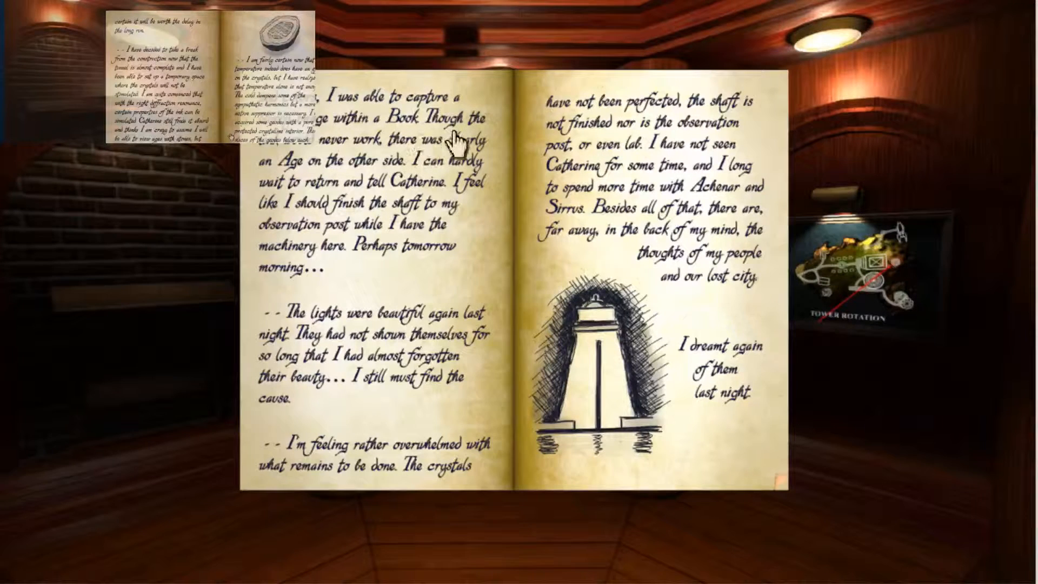
mouse_move(467, 208)
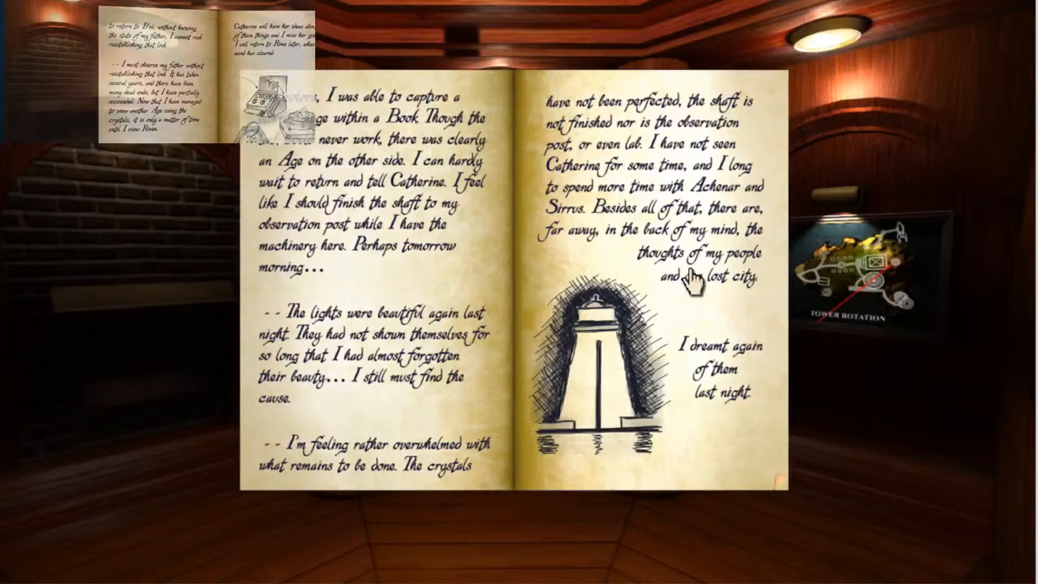
- Turn to the final journal spread with the machine sketch and number 2735
left_click(696, 278)
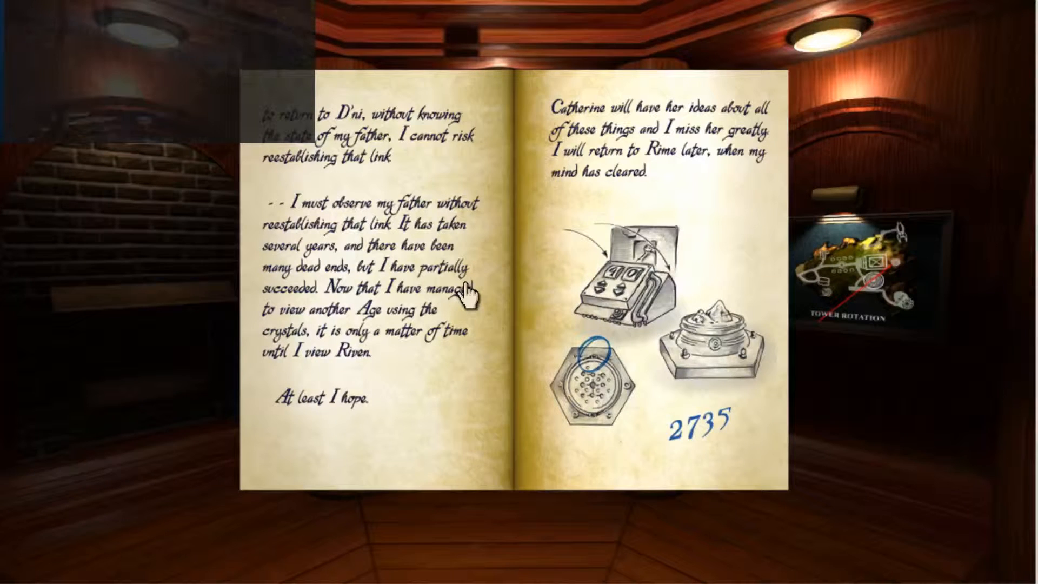
mouse_move(507, 301)
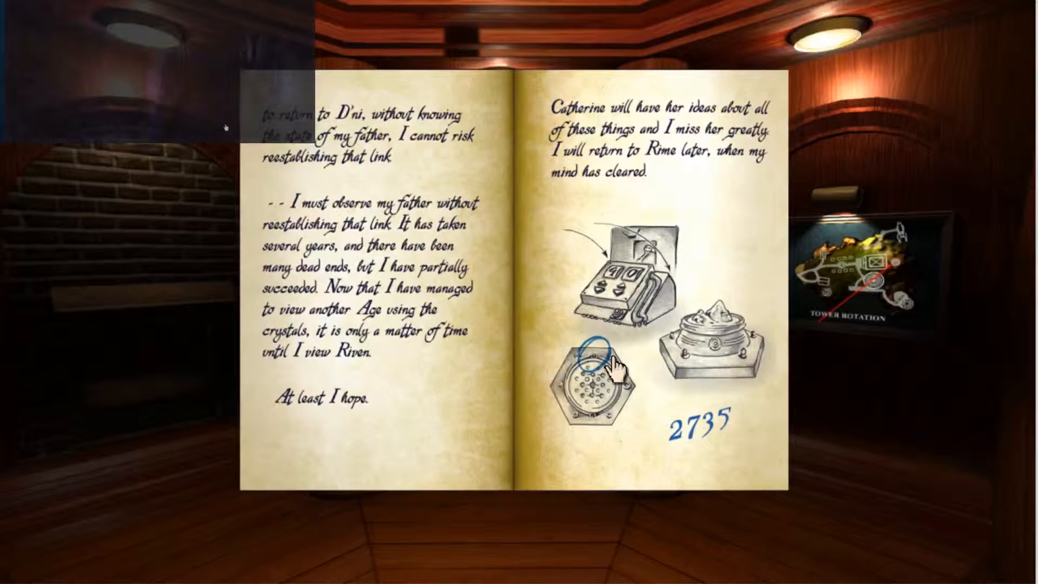
mouse_move(715, 437)
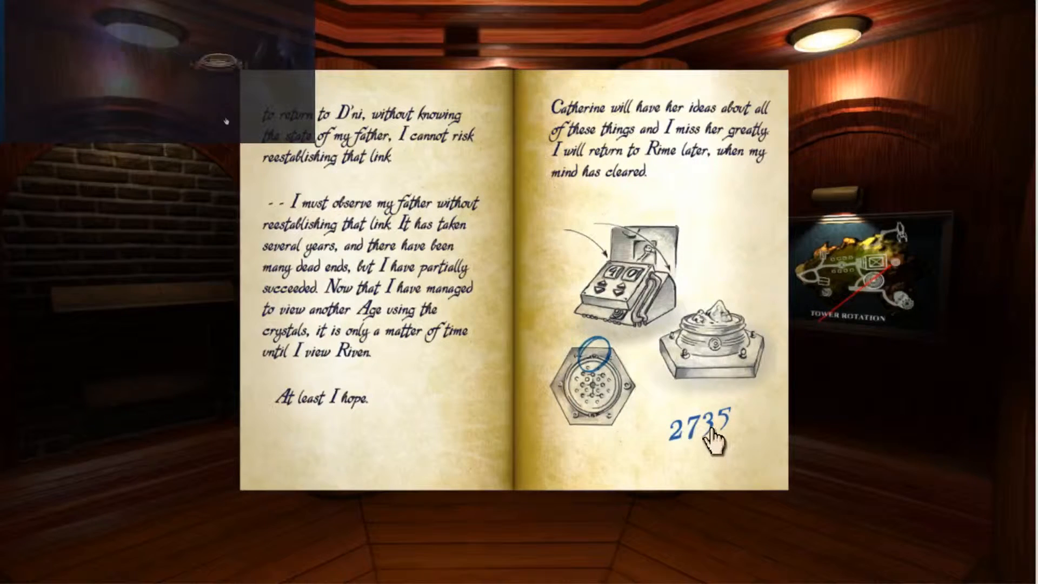
mouse_move(652, 424)
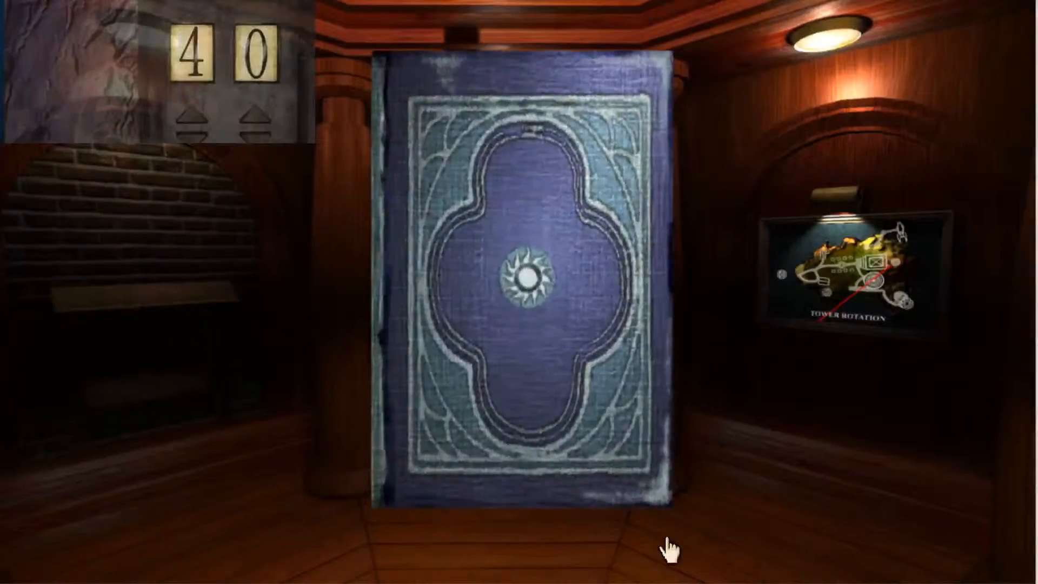
- Close the blue journal
left_click(523, 272)
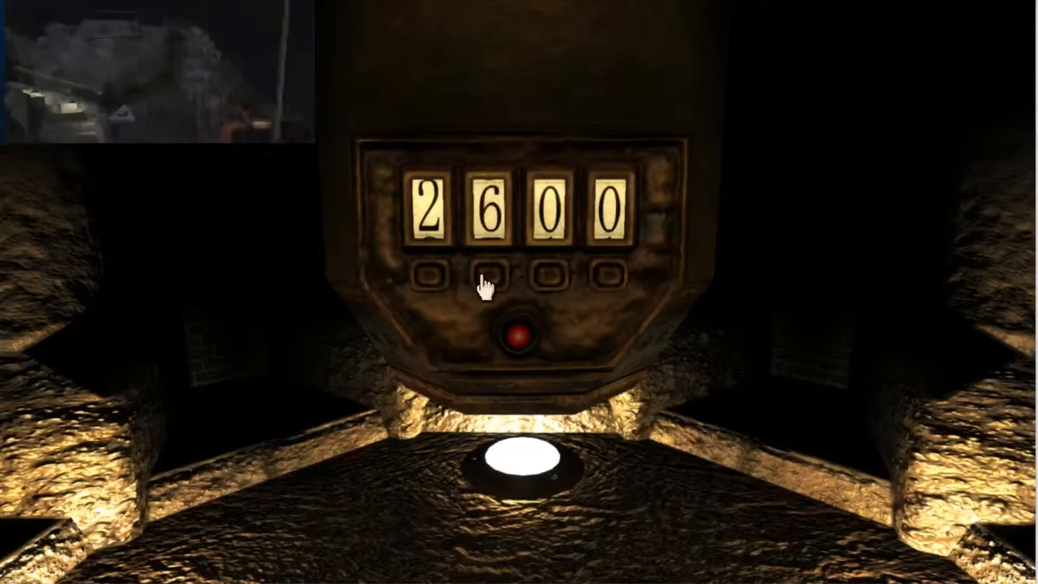
- Dial the machine's four-digit counter to 2735 and press the red button
left_click(494, 274)
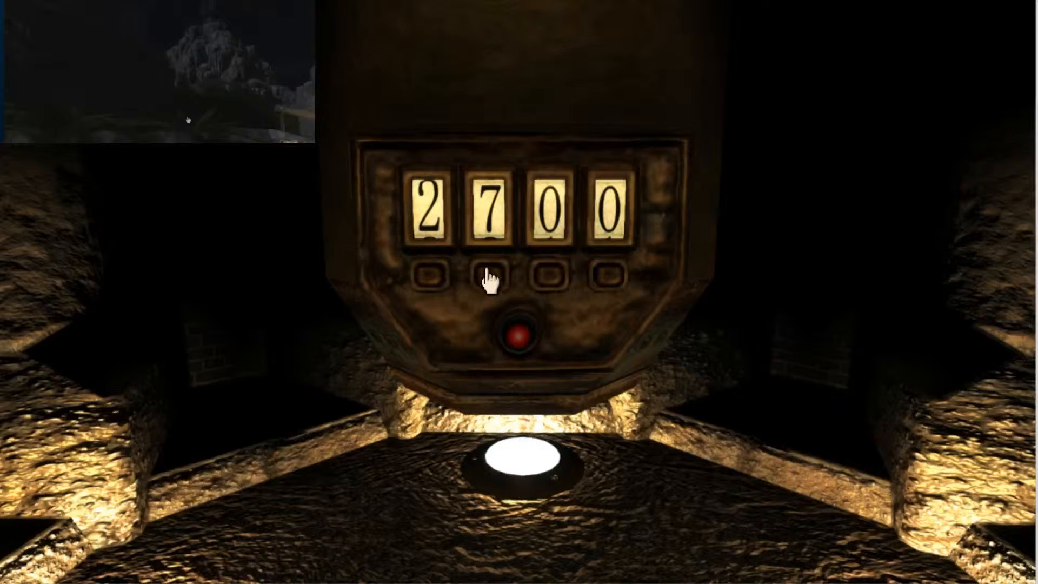
left_click(551, 275)
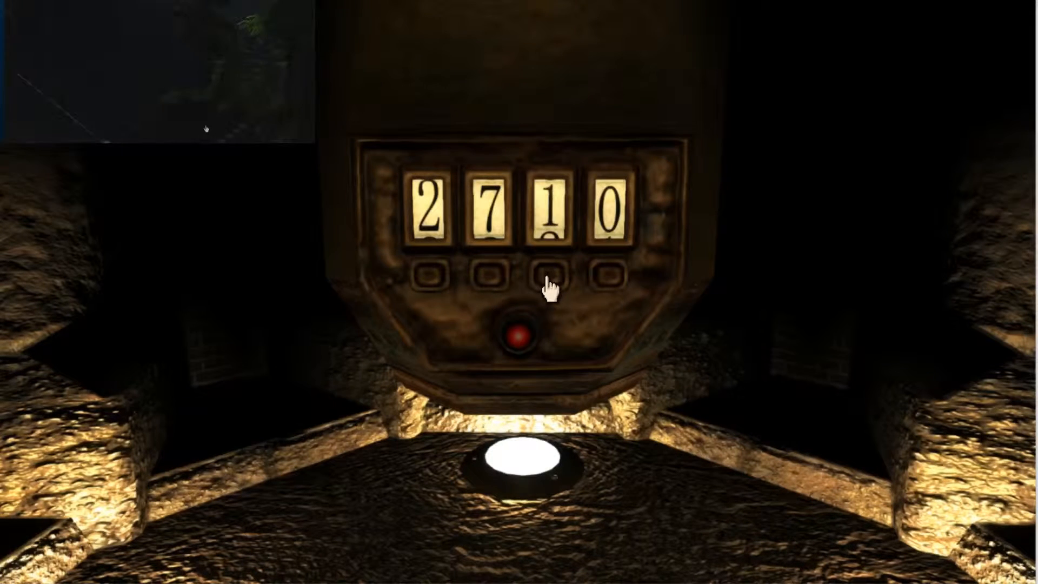
left_click(613, 275)
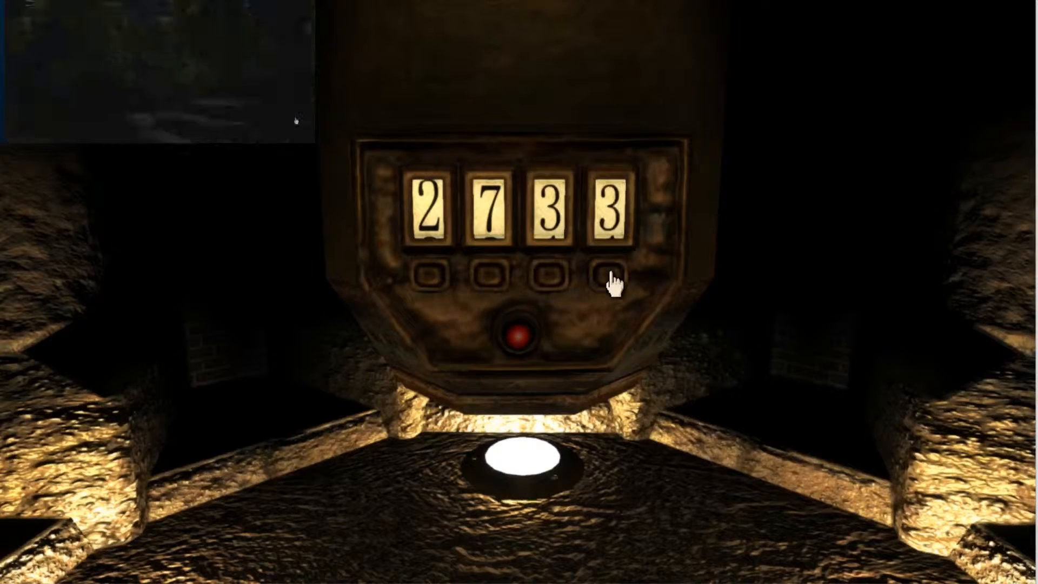
left_click(611, 275)
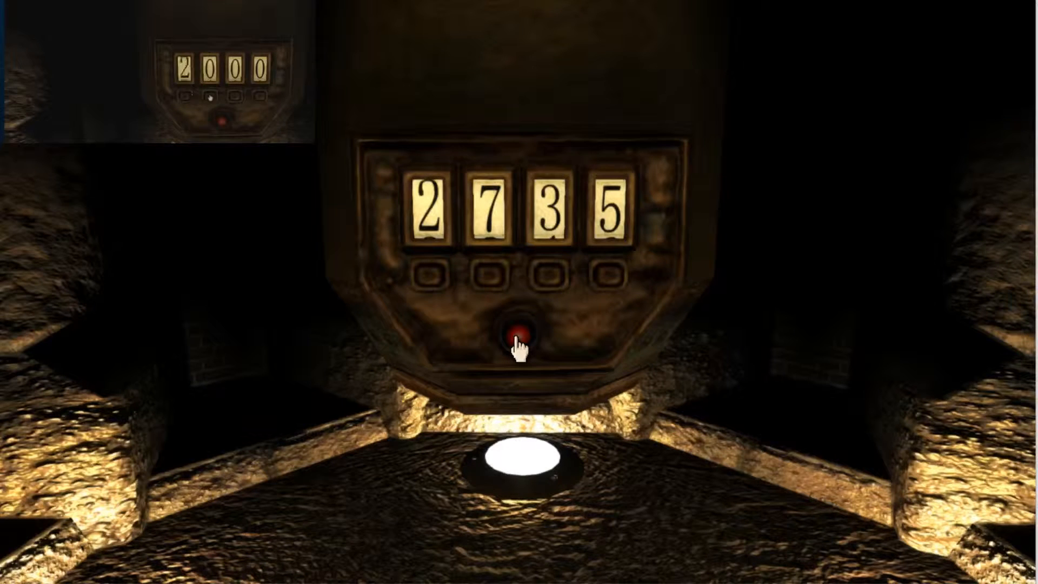
left_click(522, 339)
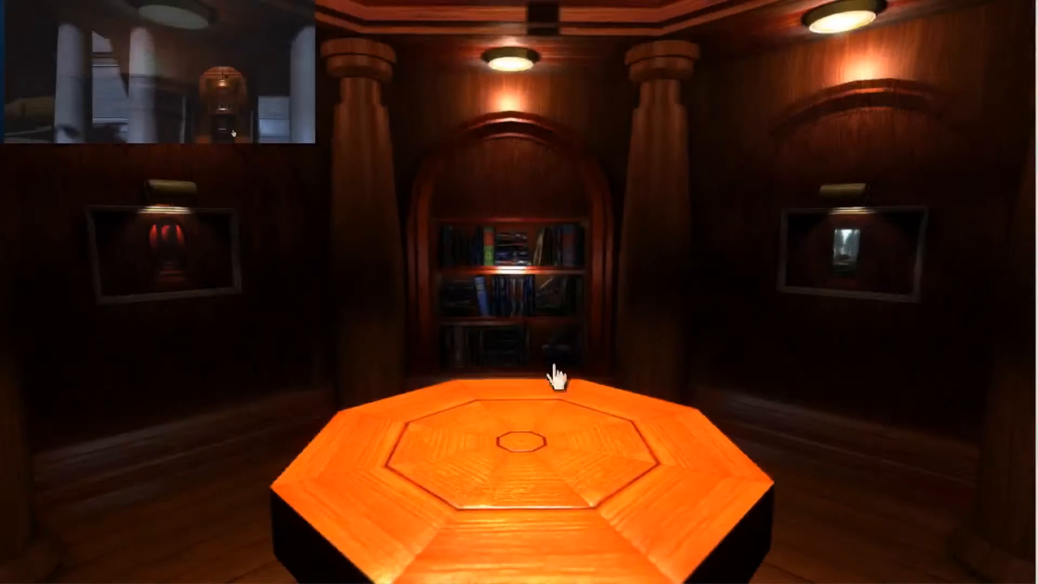
- Link through the small book inside the octagonal table to the starry walkway
left_click(555, 380)
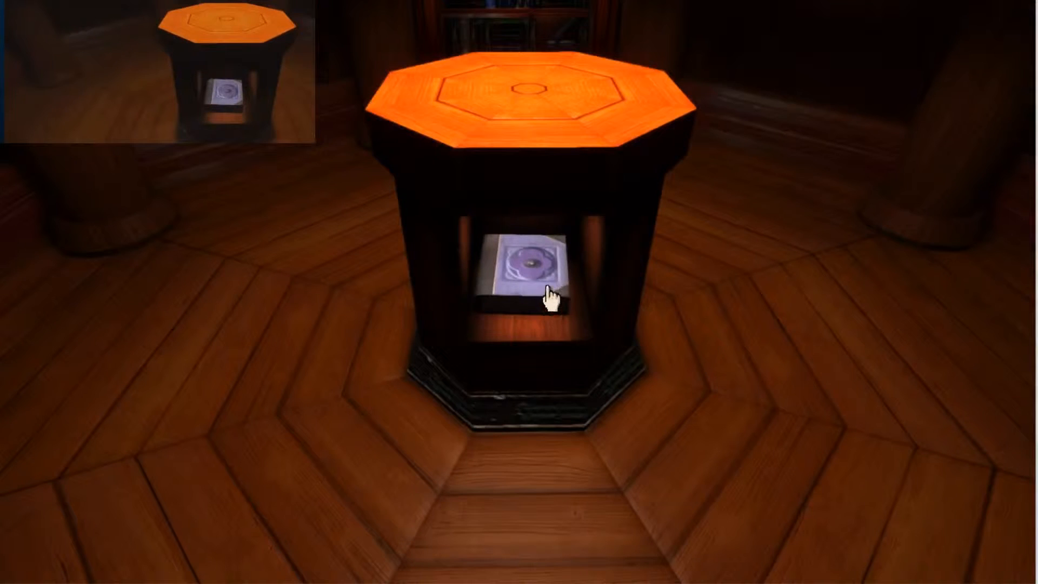
left_click(526, 271)
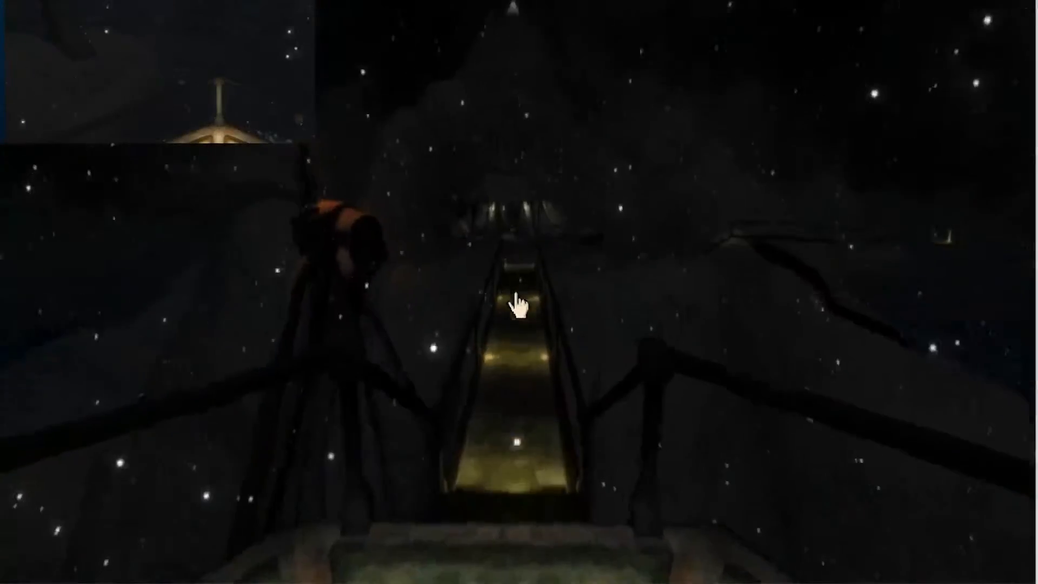
mouse_move(519, 325)
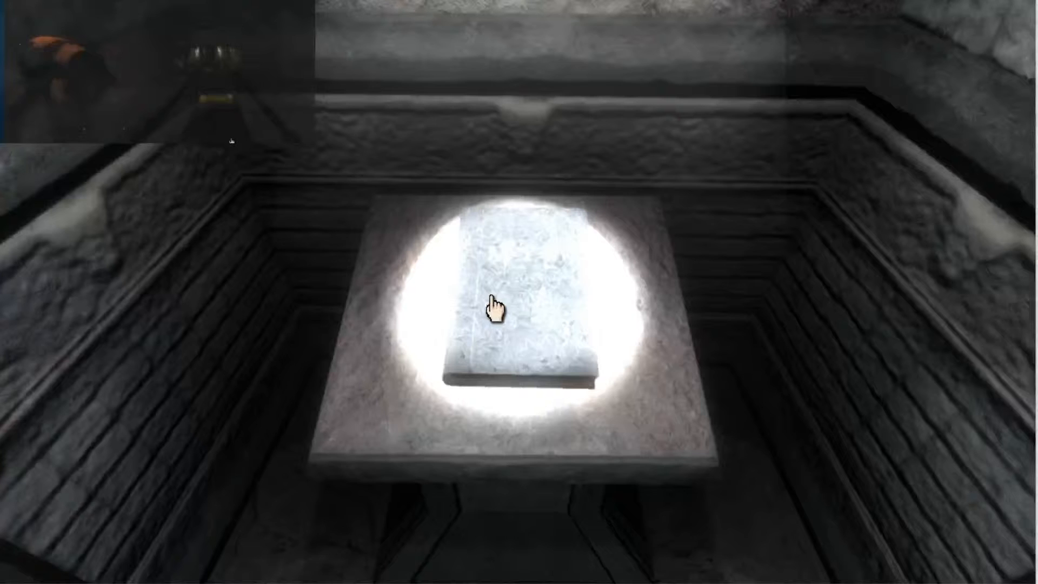
- Take the glowing Myst book from the pedestal and link back to the carved door
left_click(498, 305)
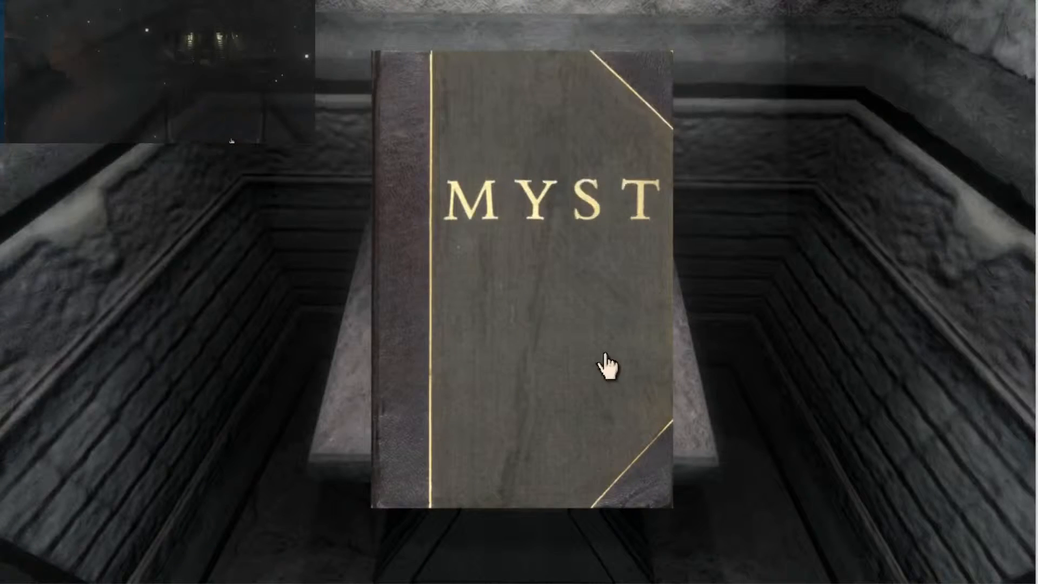
left_click(605, 371)
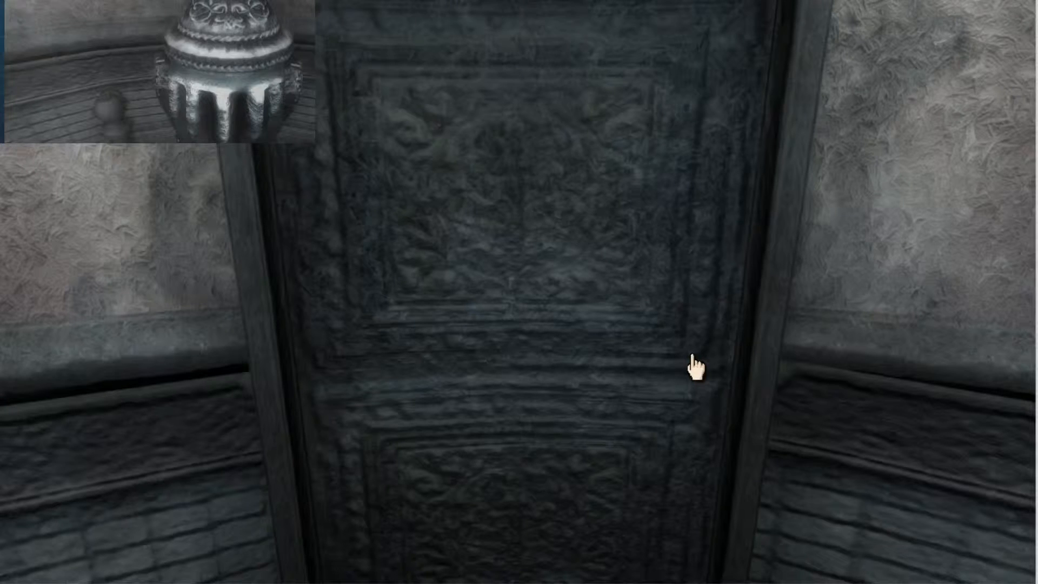
mouse_move(533, 288)
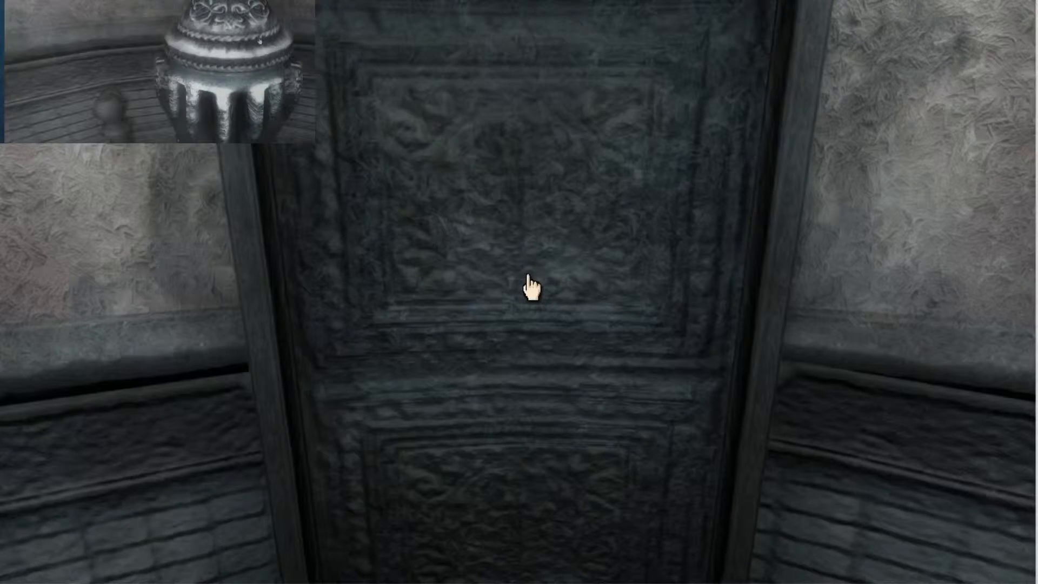
mouse_move(652, 298)
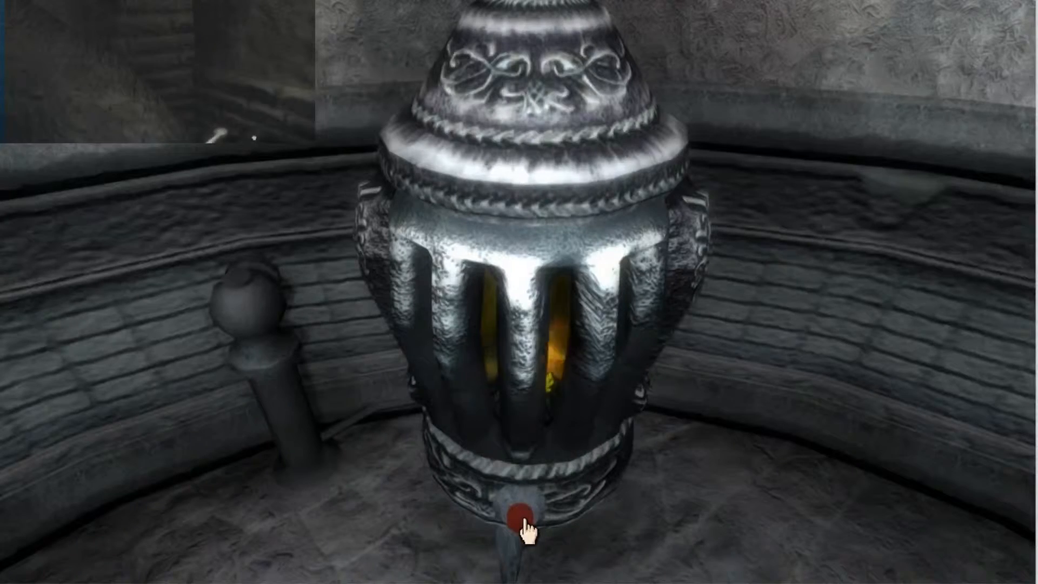
mouse_move(252, 285)
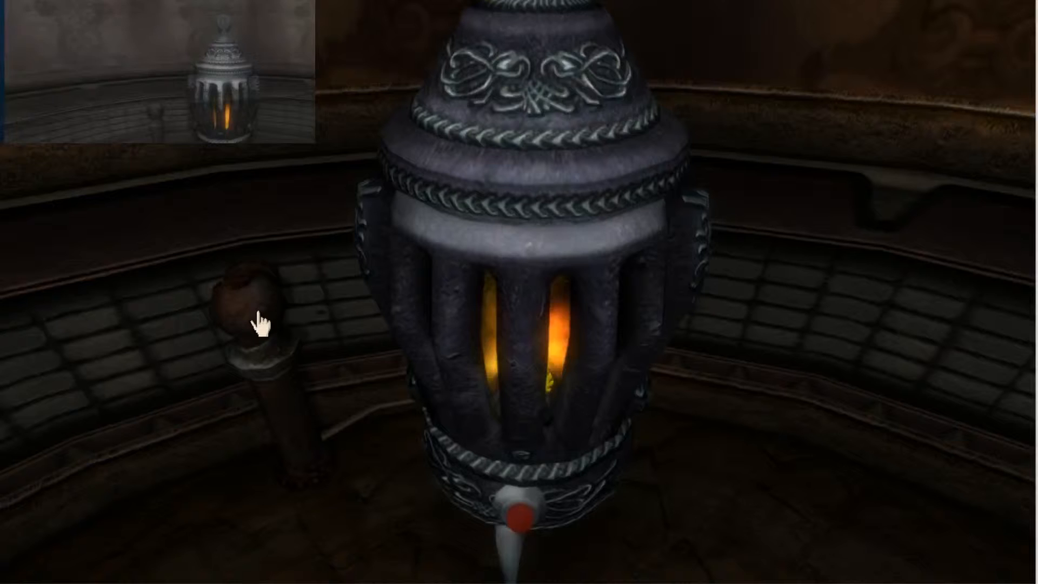
mouse_move(543, 321)
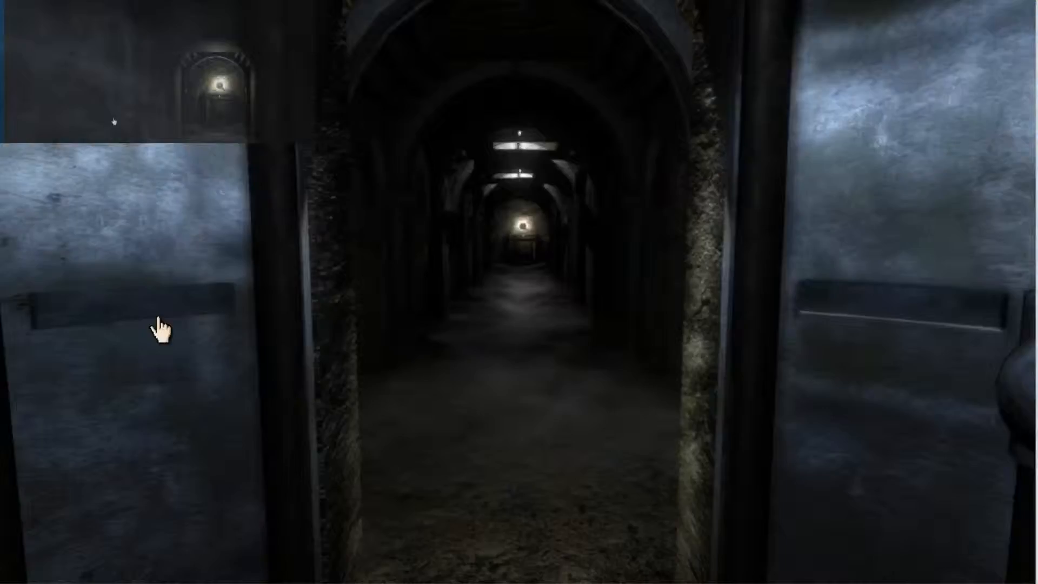
mouse_move(302, 304)
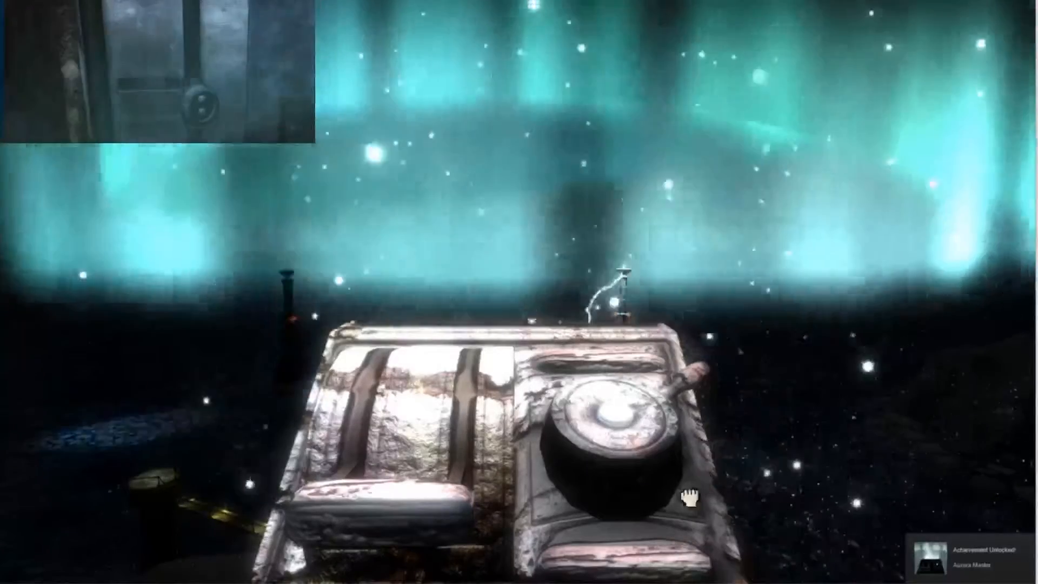
mouse_move(673, 384)
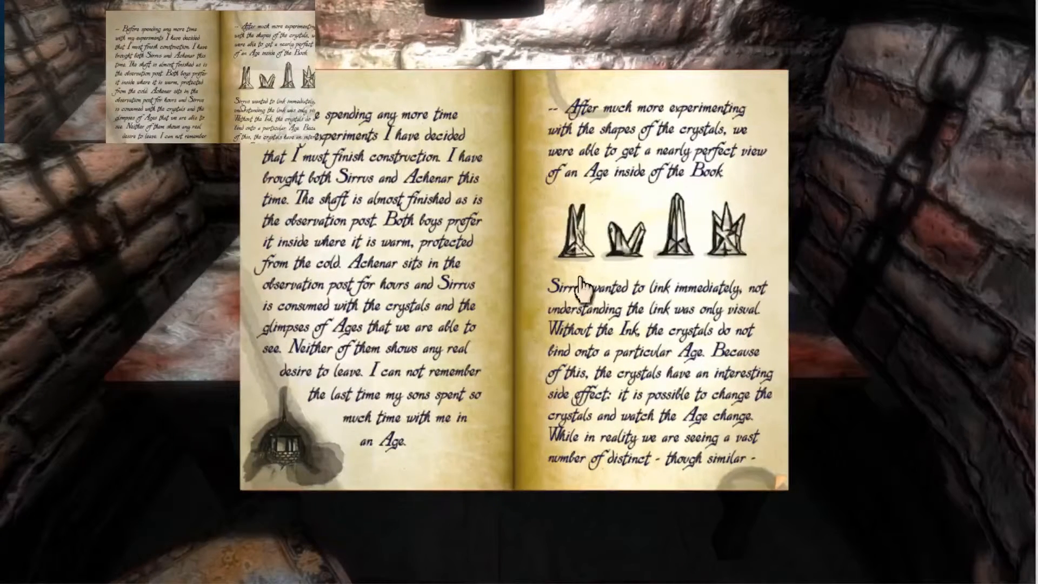
mouse_move(301, 169)
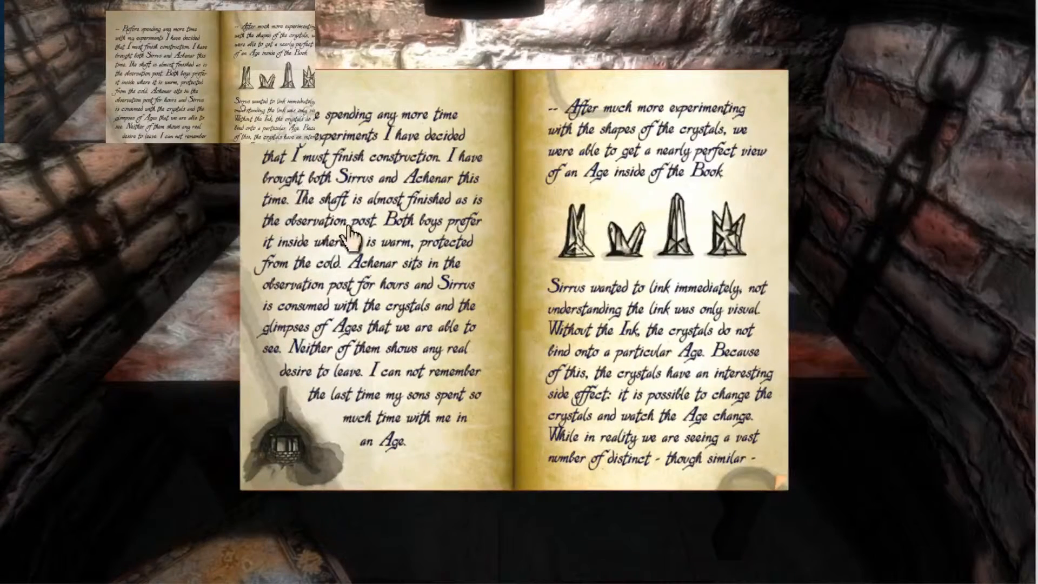
mouse_move(532, 313)
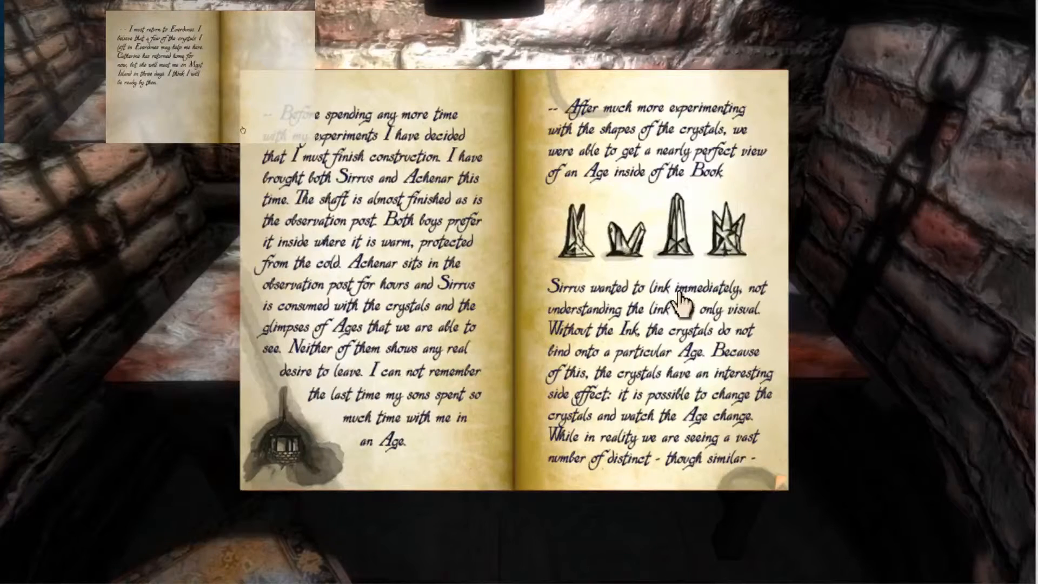
mouse_move(748, 484)
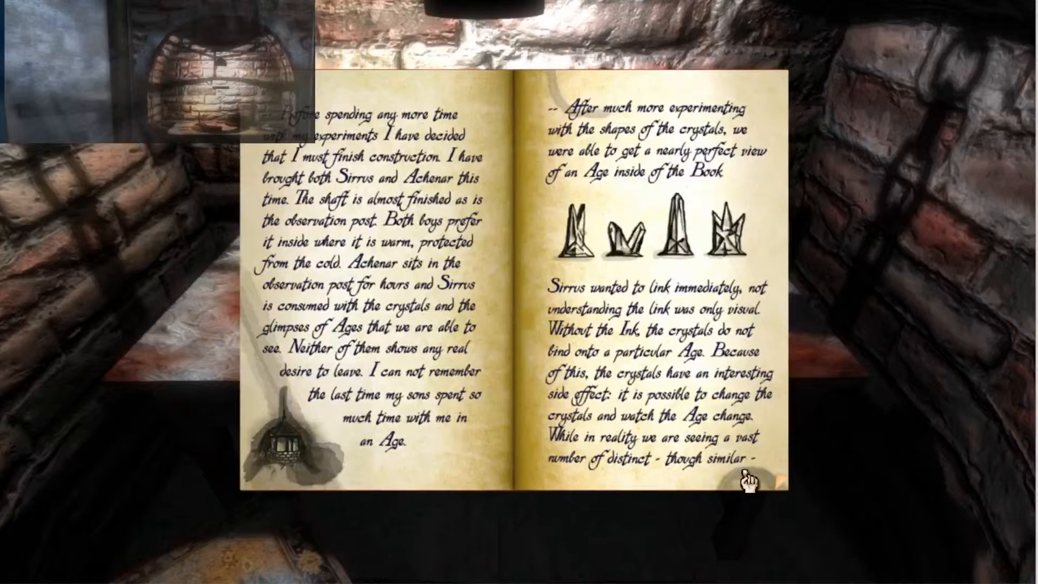
- Page past the tower and lights entries to the final Everdunes entry
left_click(749, 480)
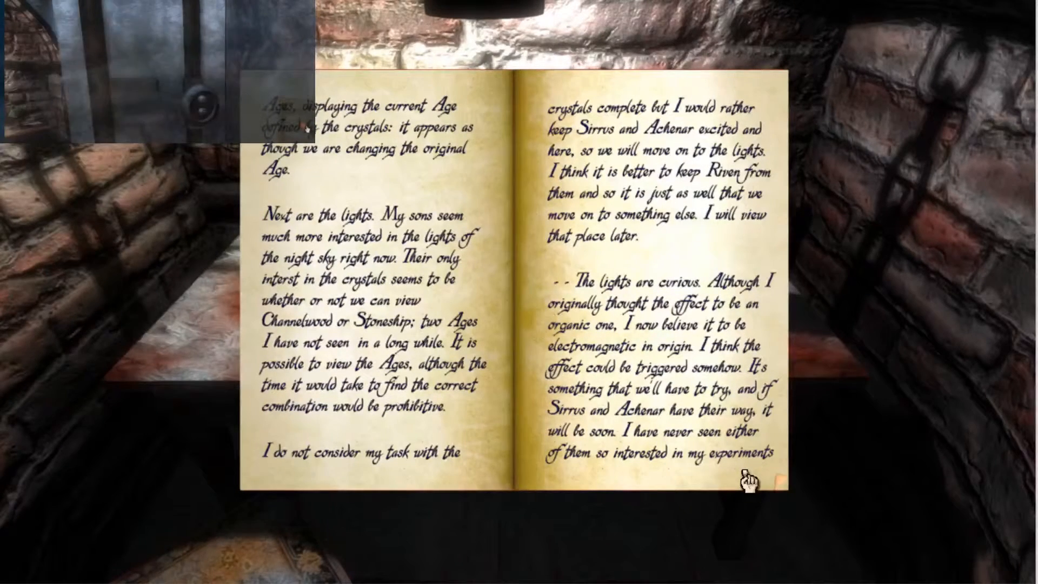
left_click(748, 477)
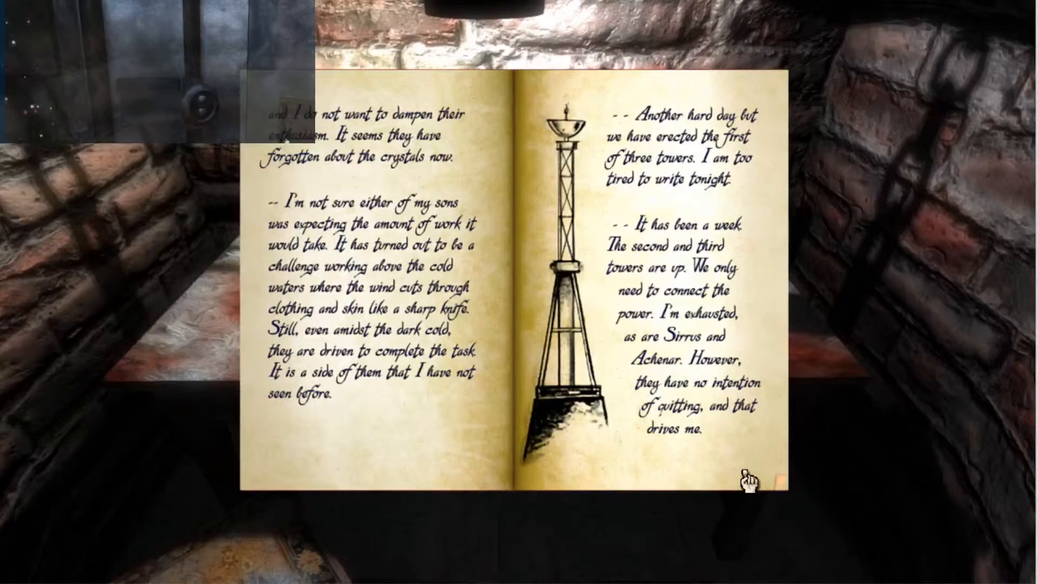
left_click(747, 477)
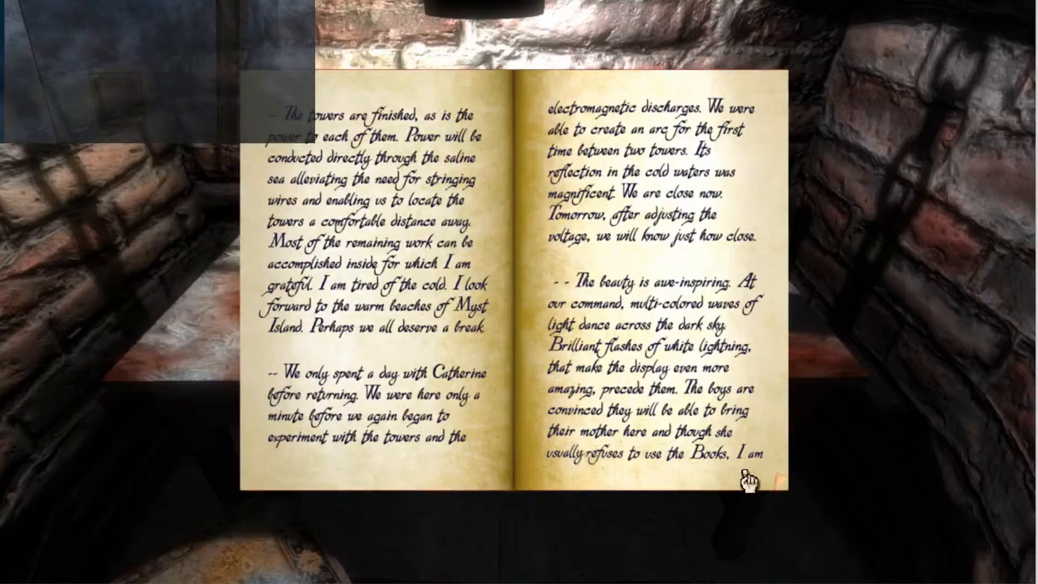
left_click(747, 478)
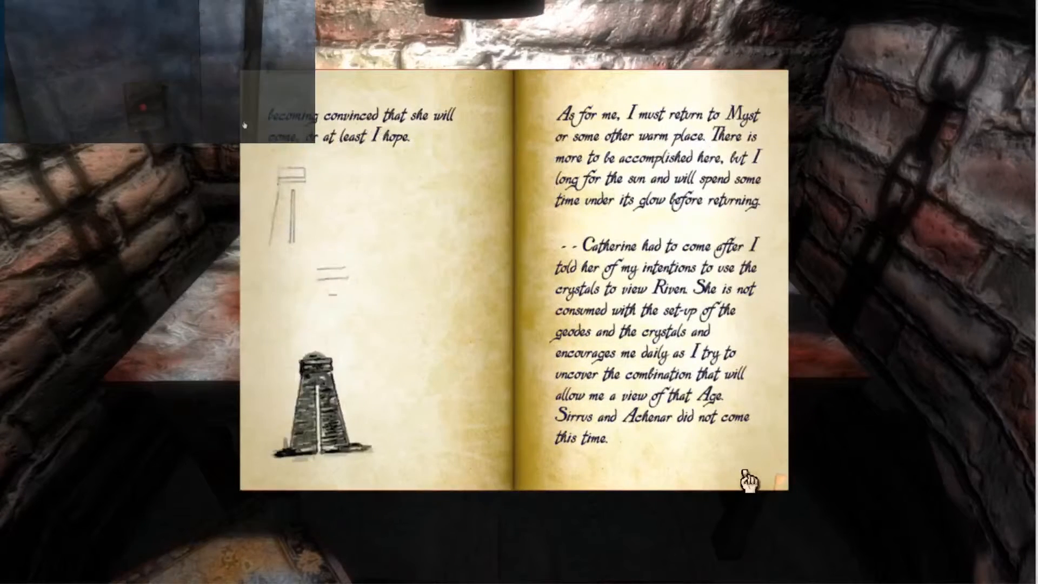
left_click(748, 477)
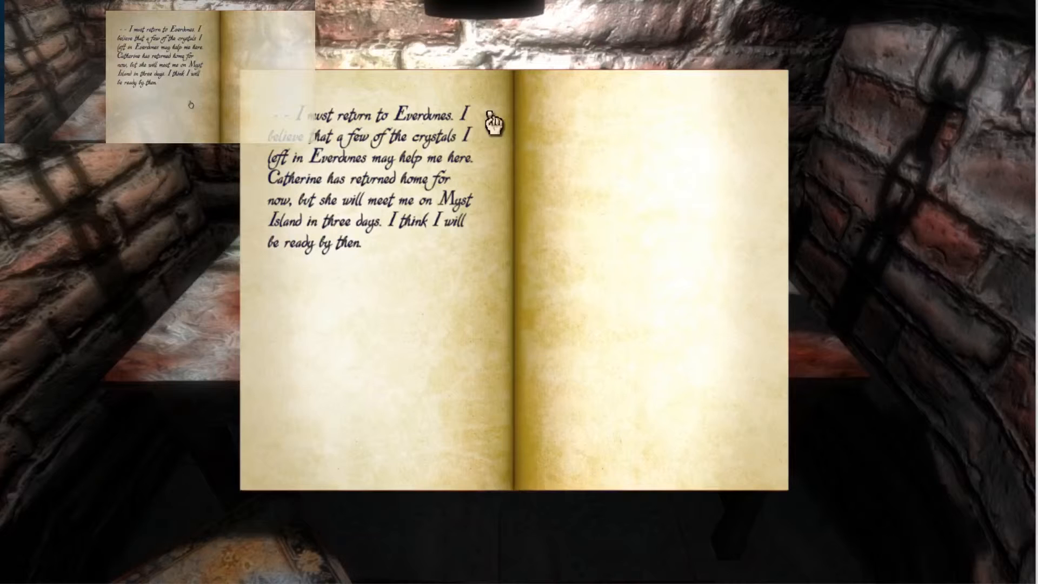
mouse_move(662, 245)
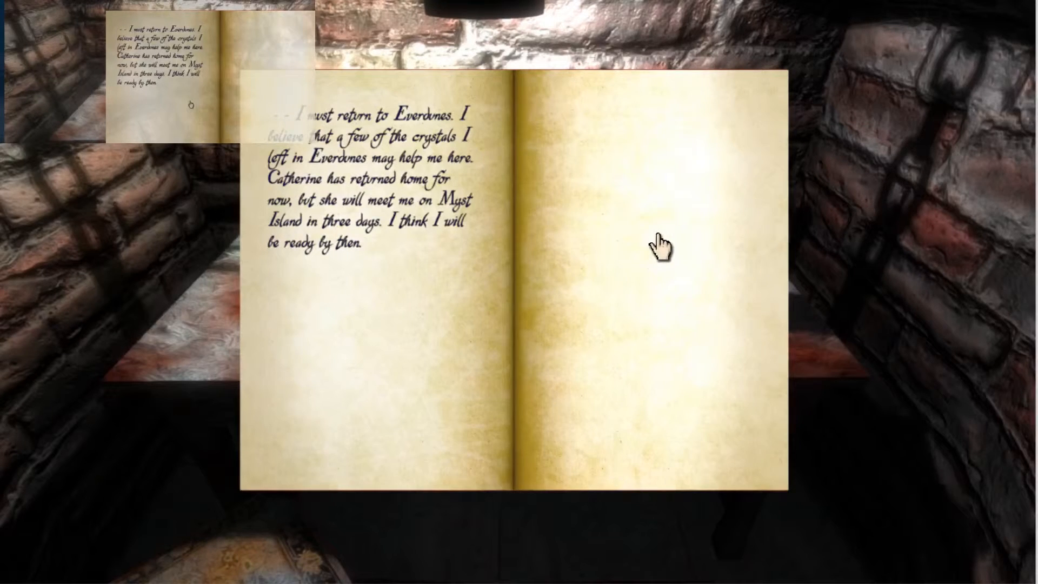
mouse_move(632, 454)
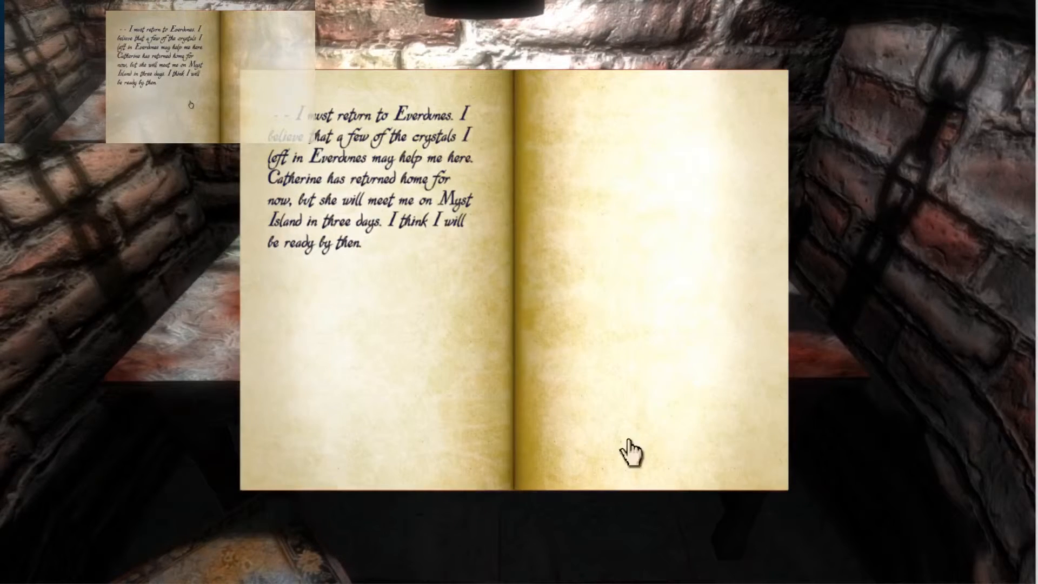
- Close the journal and bring up the game menu with three Myst Island saves
left_click(636, 453)
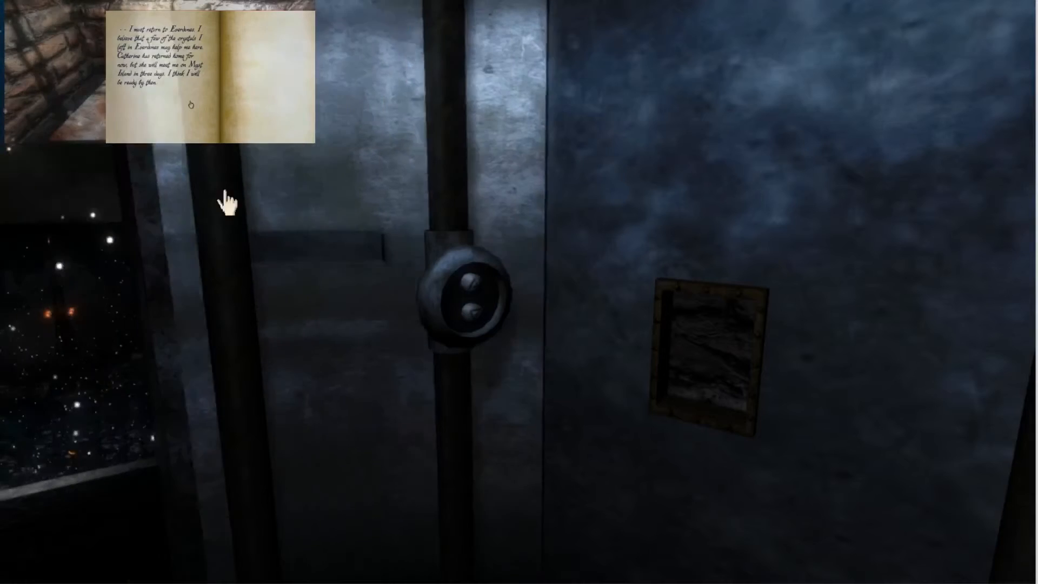
left_click(464, 298)
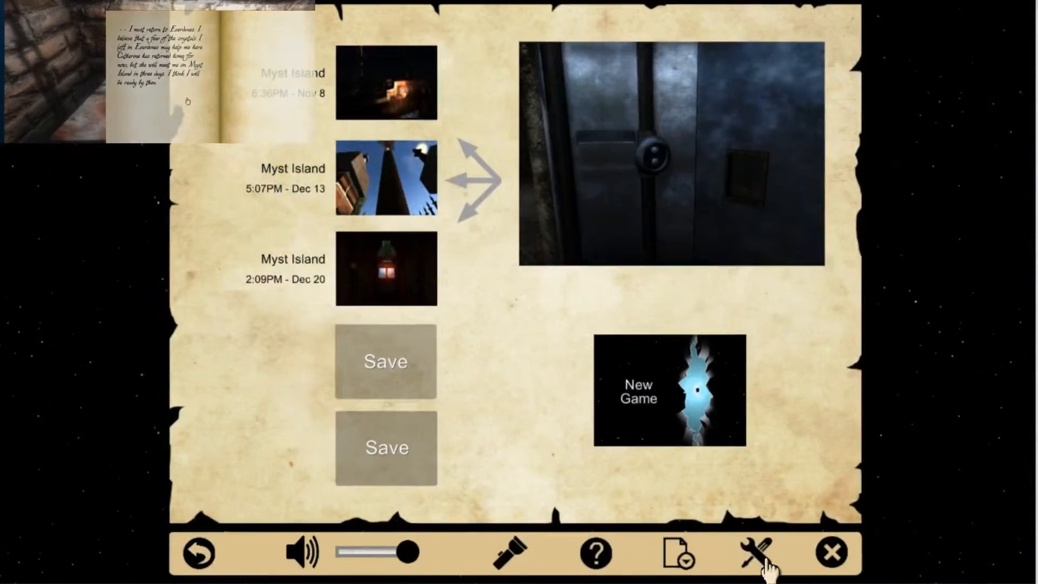
- Open the hint guide listing control schemes and Ages from the settings toolbar
left_click(757, 553)
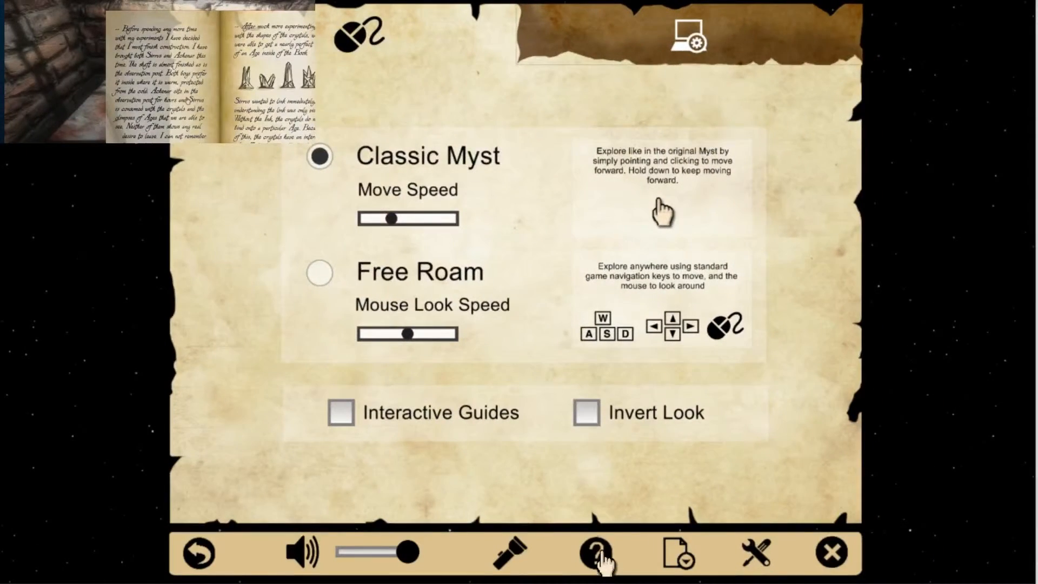
left_click(594, 554)
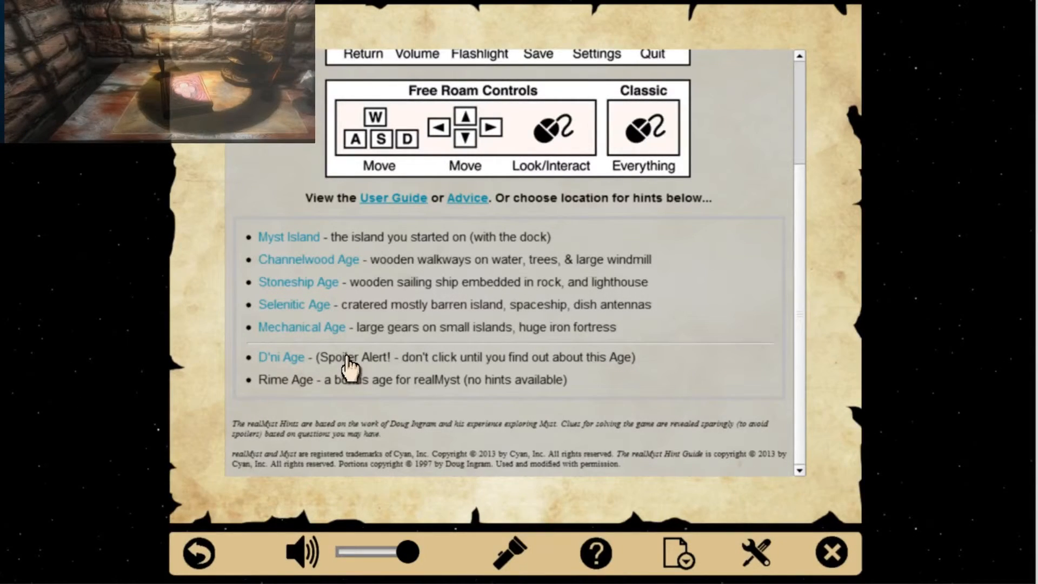
mouse_move(294, 367)
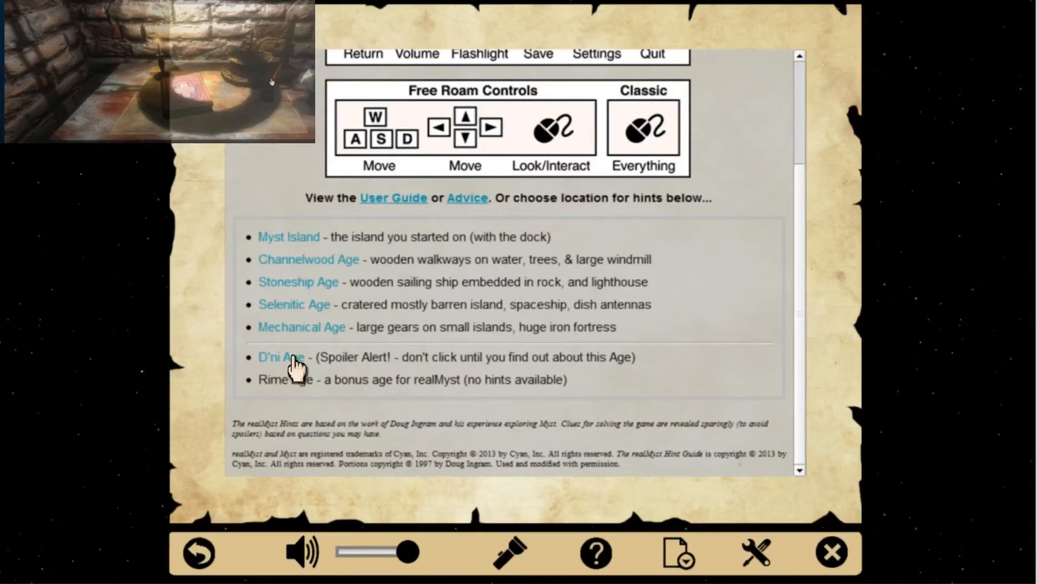
- Select D'ni Age in the hint guide's location list to view its hints
left_click(280, 357)
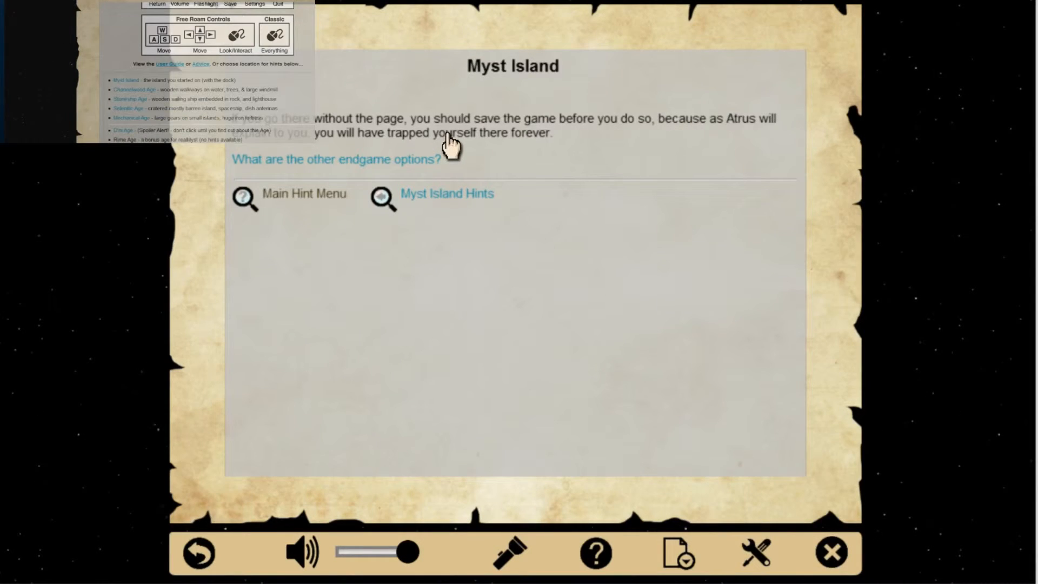
mouse_move(374, 162)
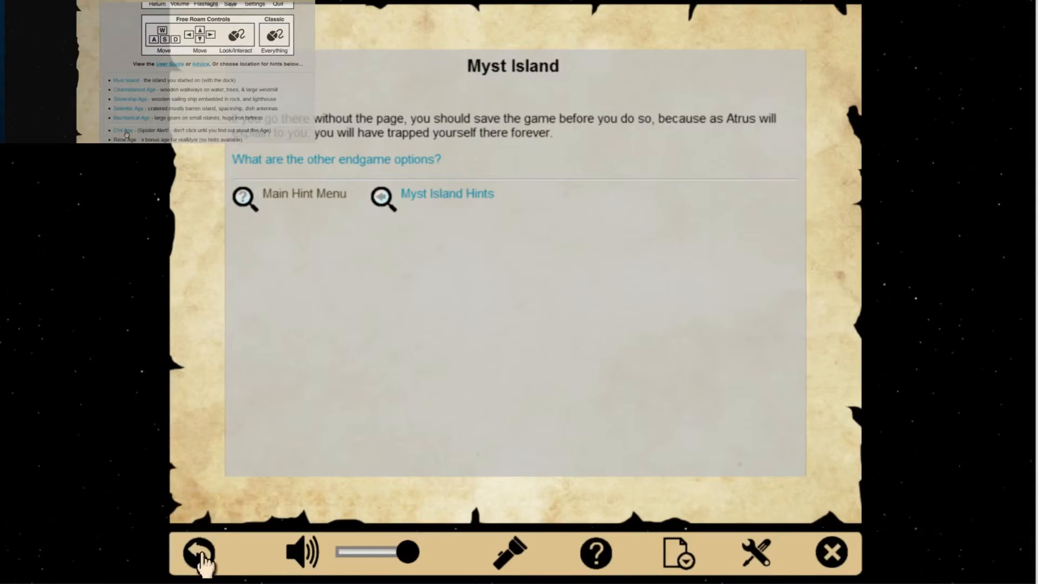
- Exit the hint guide with the return arrow and resume play in the round chamber
left_click(202, 552)
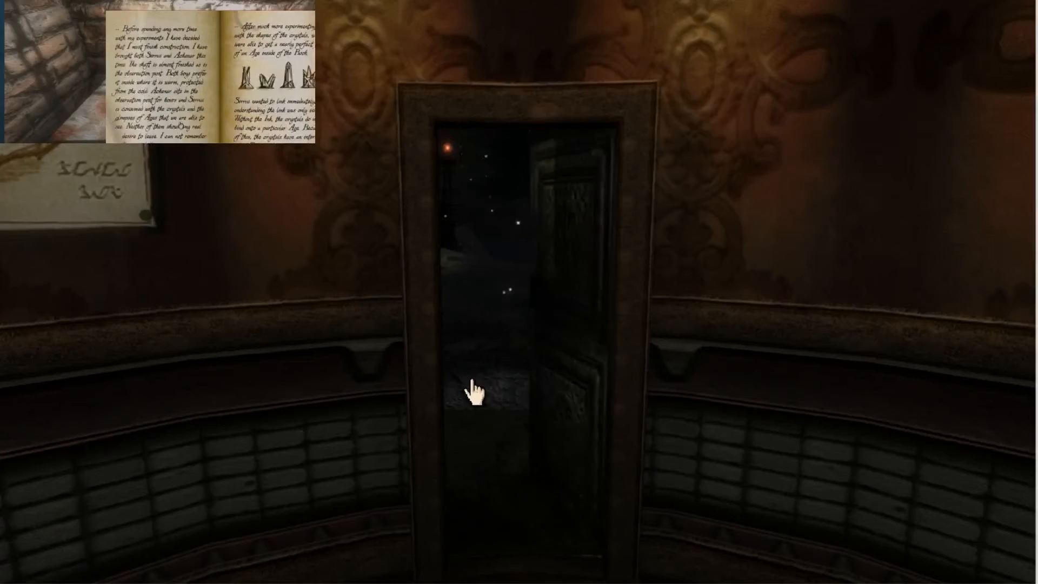
- Step through the open doorway onto the lamp-lit wooden dock at night
left_click(481, 390)
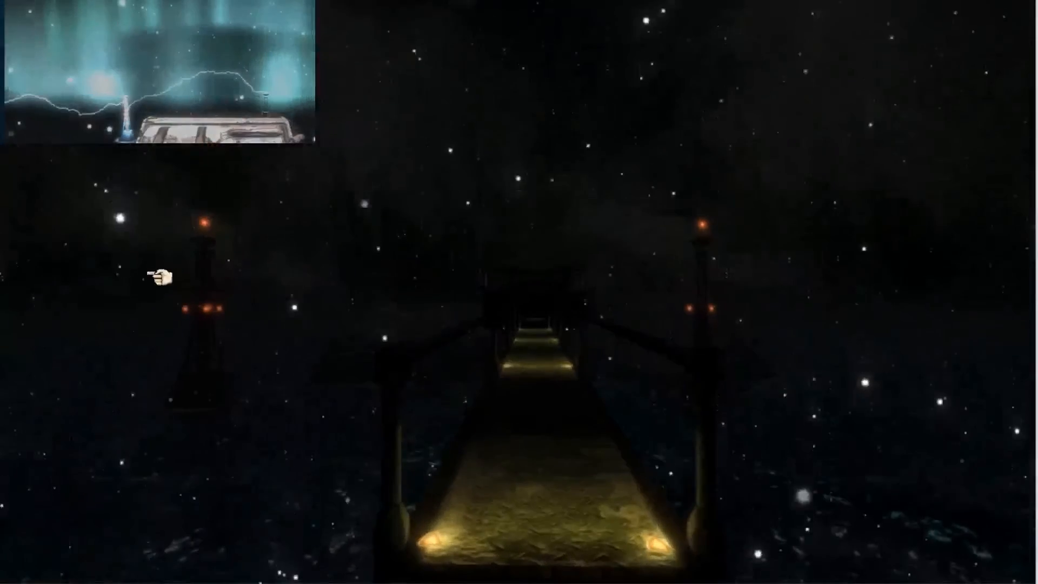
mouse_move(625, 366)
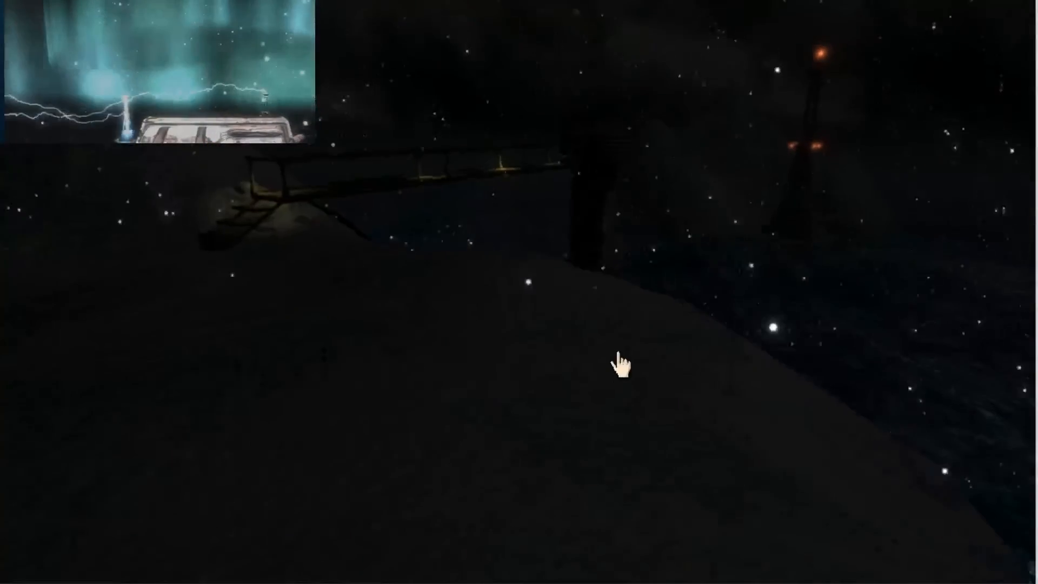